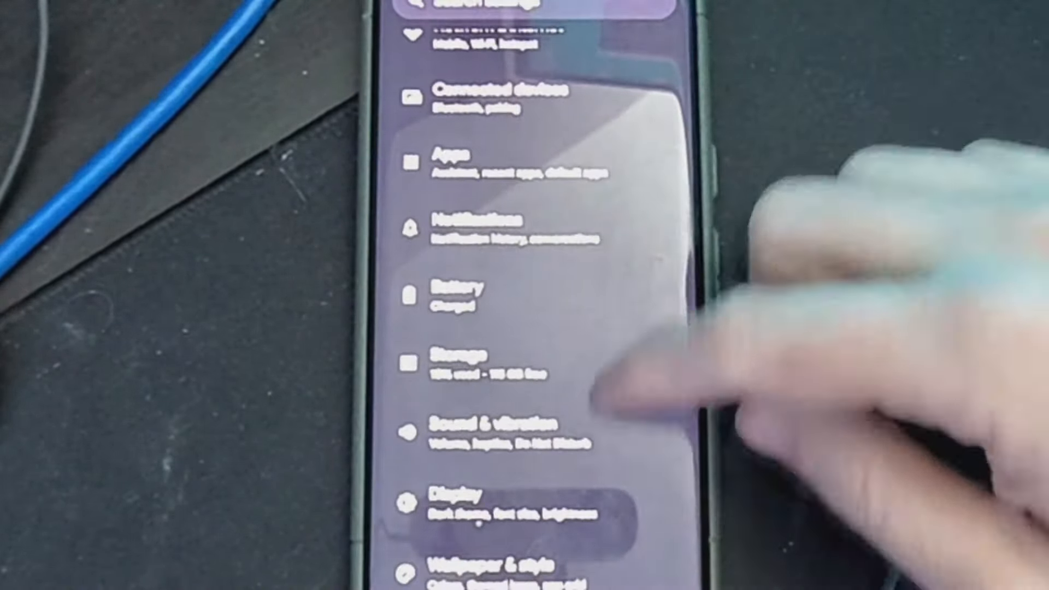
Step: Reach Developer options from Settings via Display and System, confirming the toggle is on
left_click(469, 498)
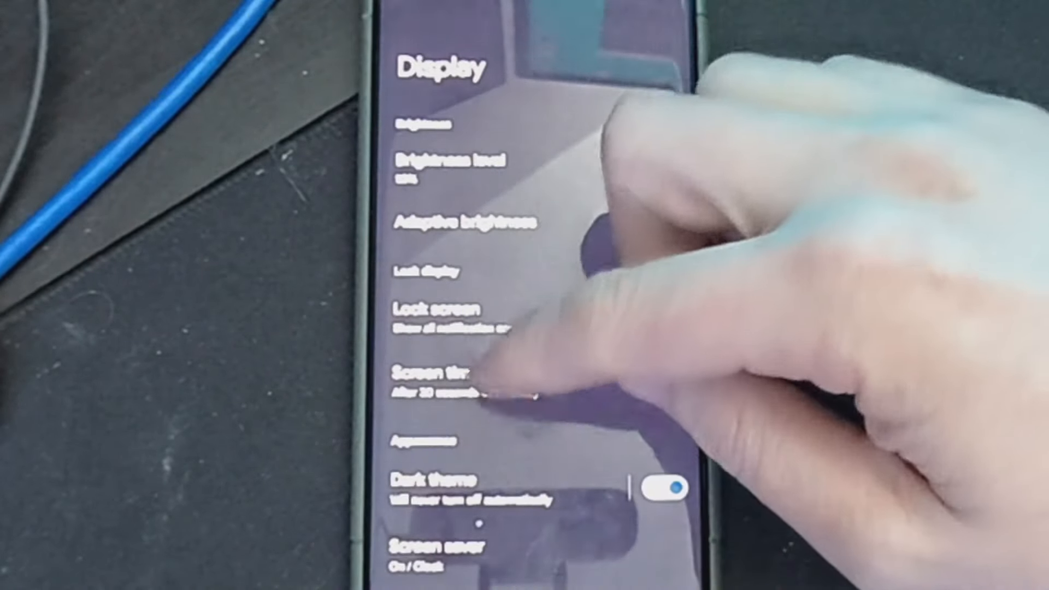
left_click(435, 375)
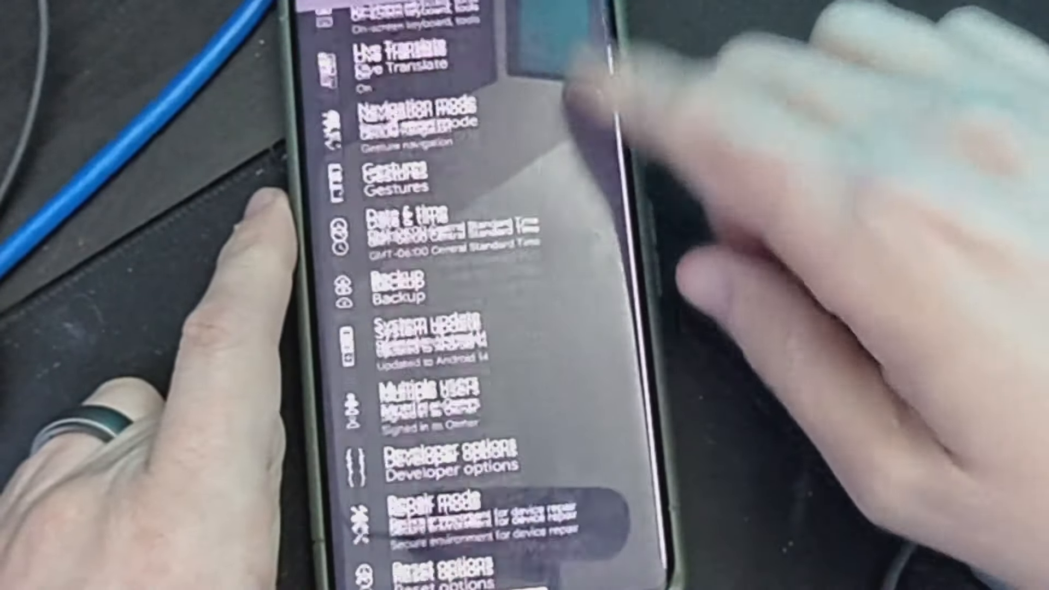
left_click(442, 469)
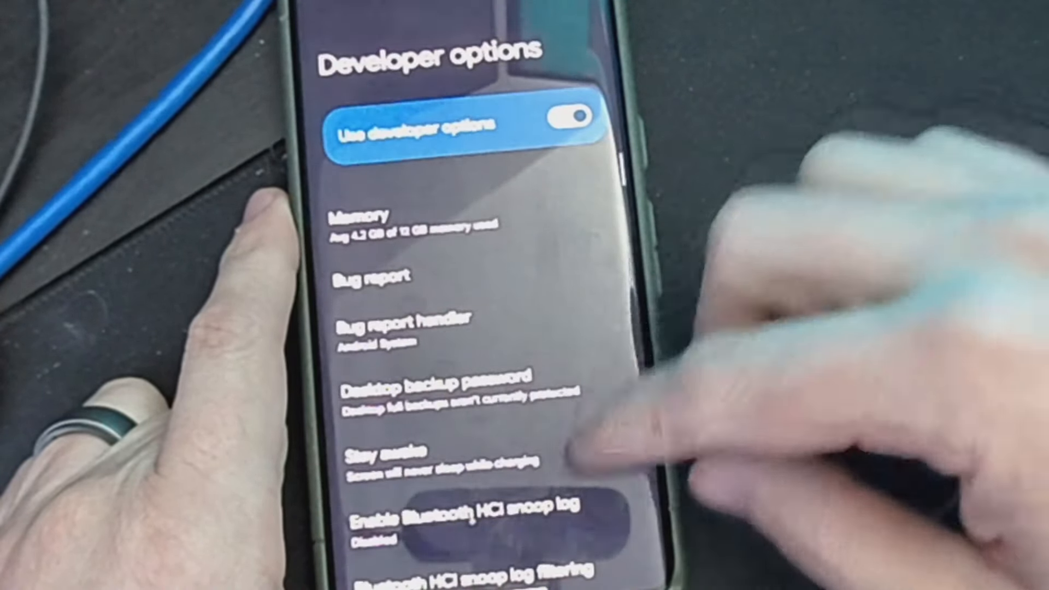
scroll("down", 3)
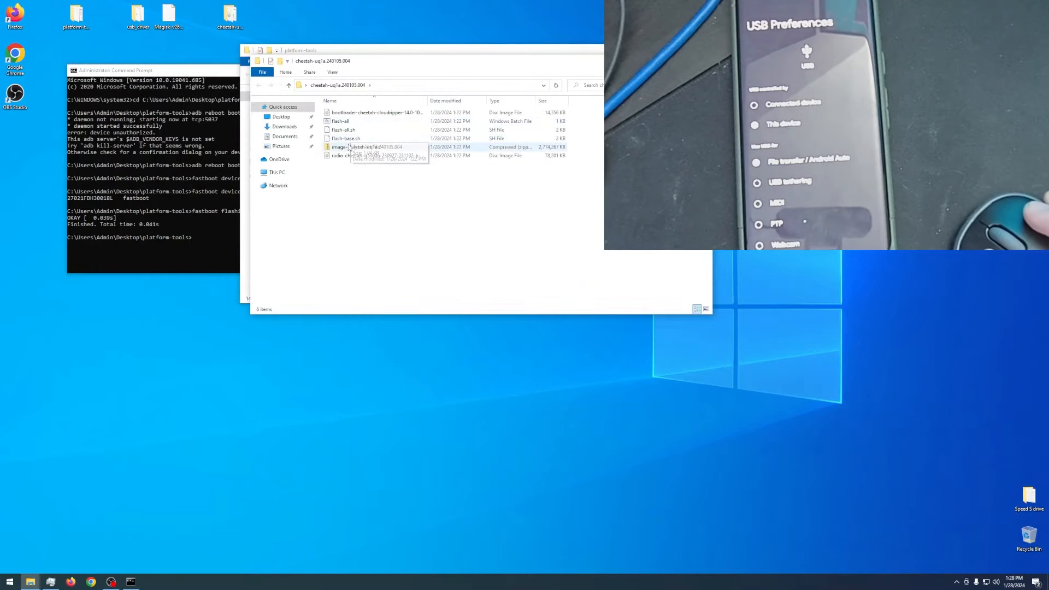
Step: Extract init_boot.img from the factory image zip to the desktop and return to platform-tools
double_click(367, 147)
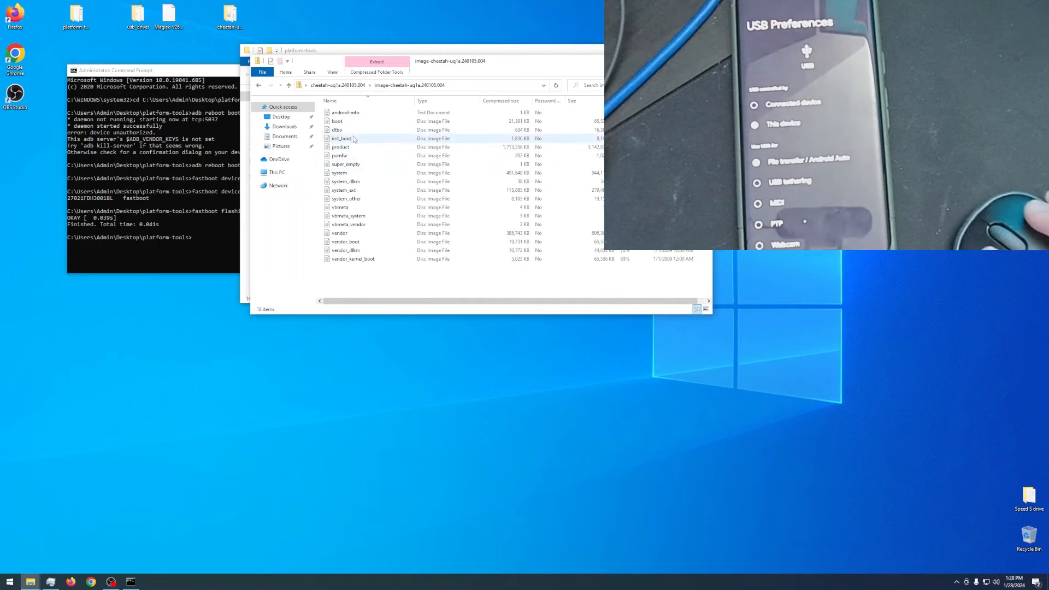
left_click(342, 139)
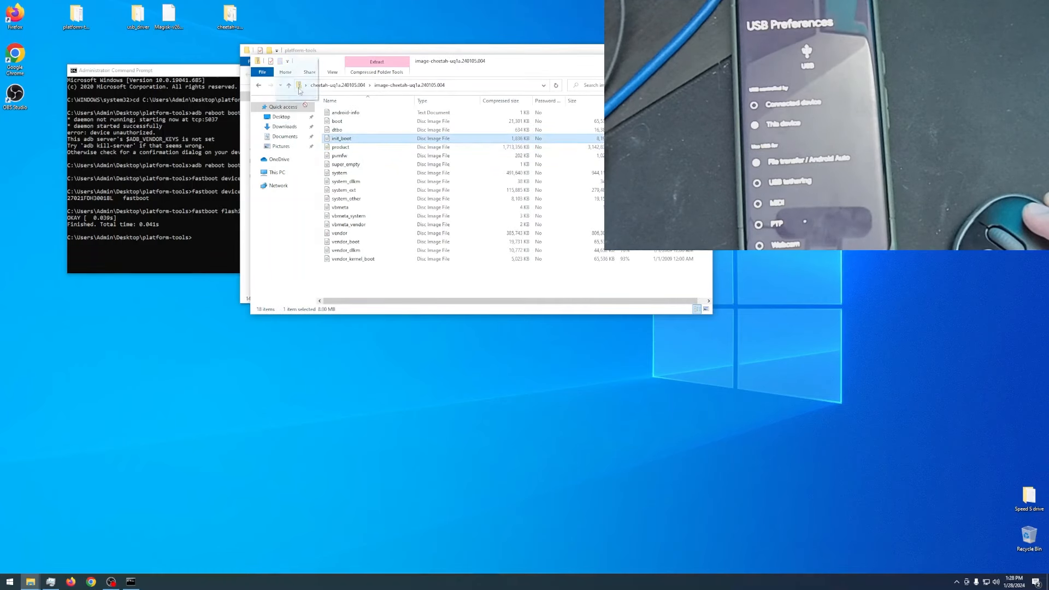
left_click(289, 85)
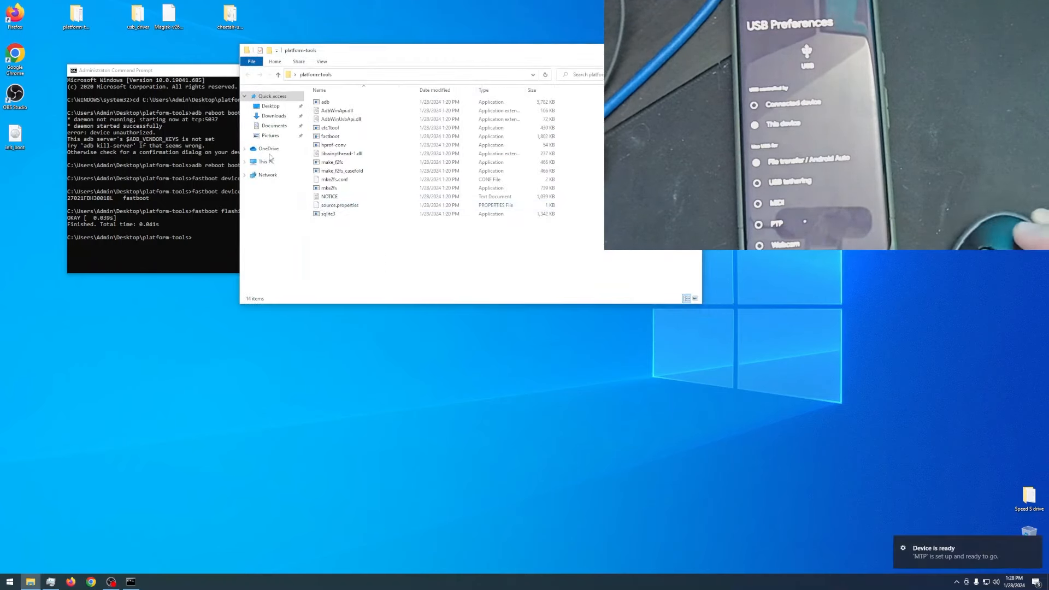
left_click(266, 162)
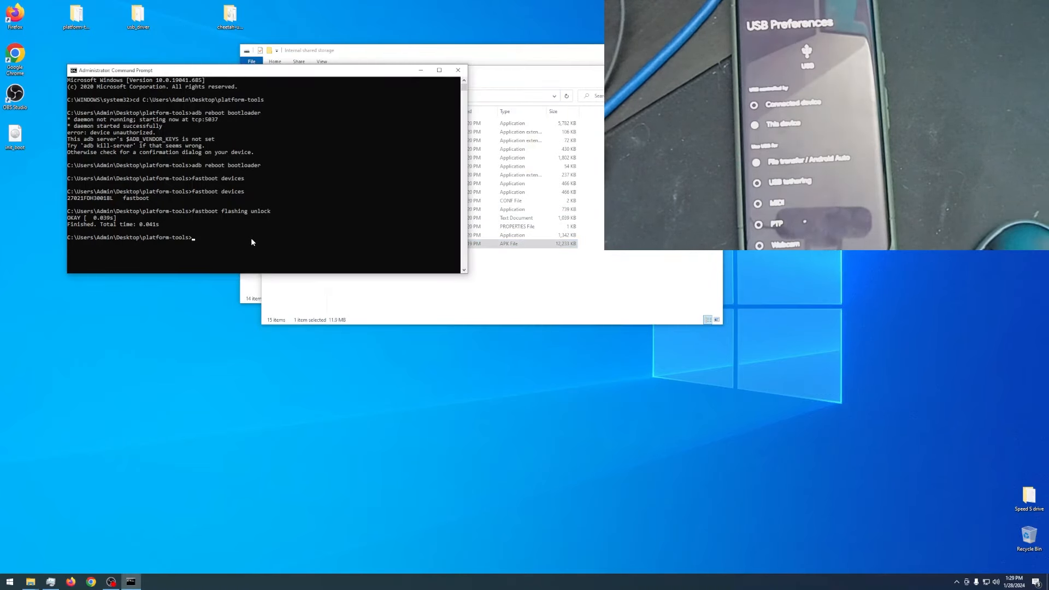
Step: Install Magisk-v26.4.apk onto the phone with adb install
type("adb install ma")
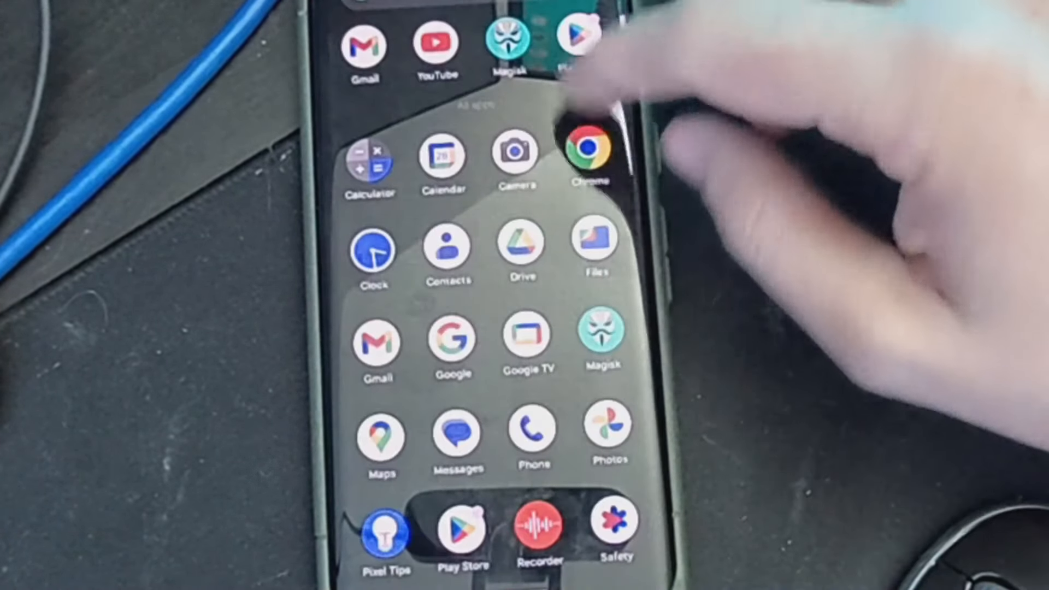
Step: Launch Magisk on the phone to patch init_boot.img via Select and Patch a File
left_click(600, 338)
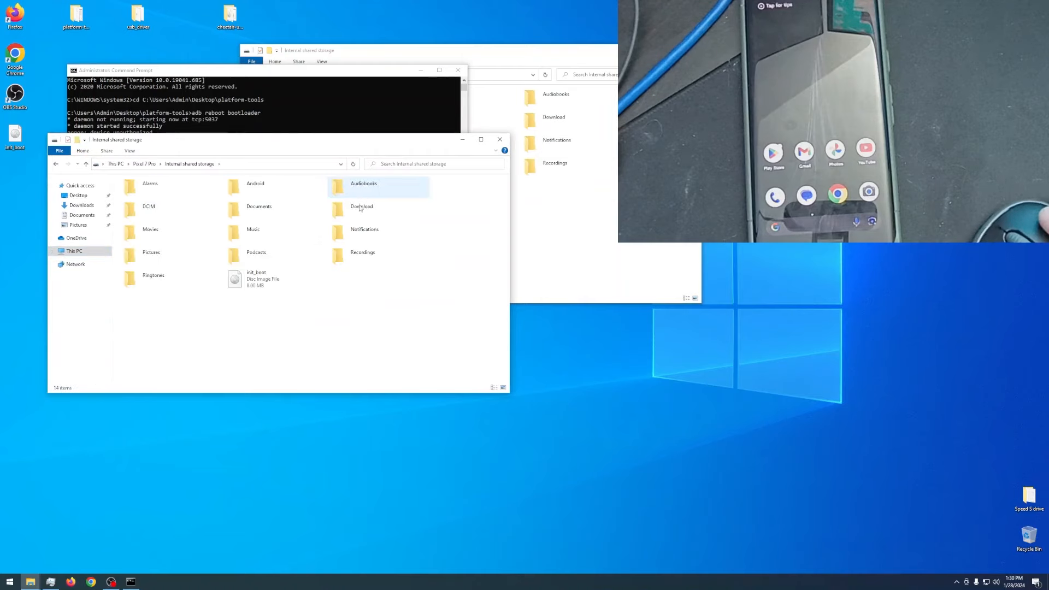
Step: Copy the magisk_patched image from the phone's Download folder to platform-tools and close the storage window
double_click(362, 207)
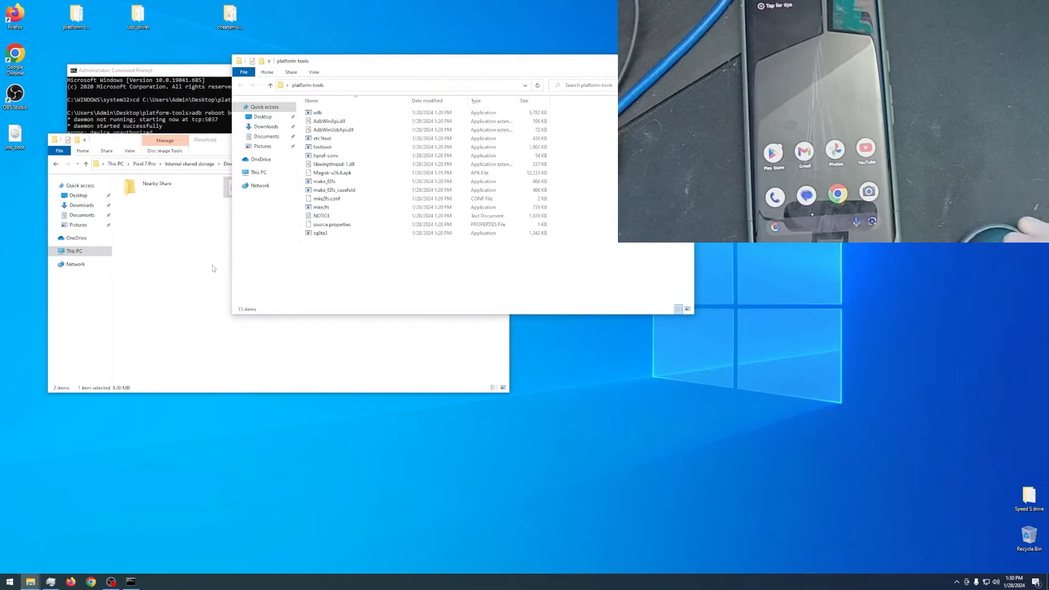
mouse_move(565, 289)
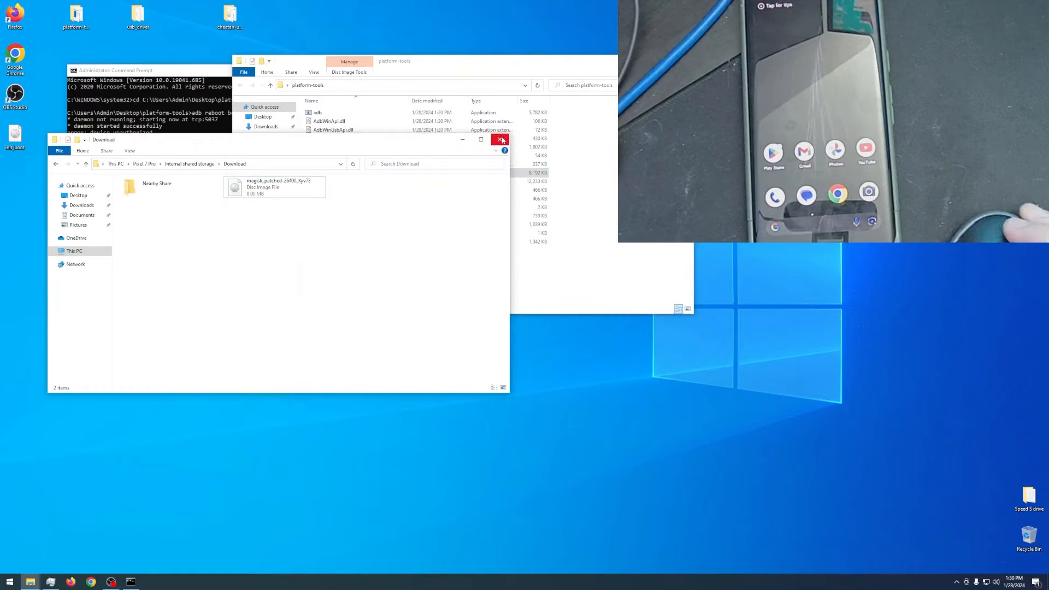
left_click(500, 140)
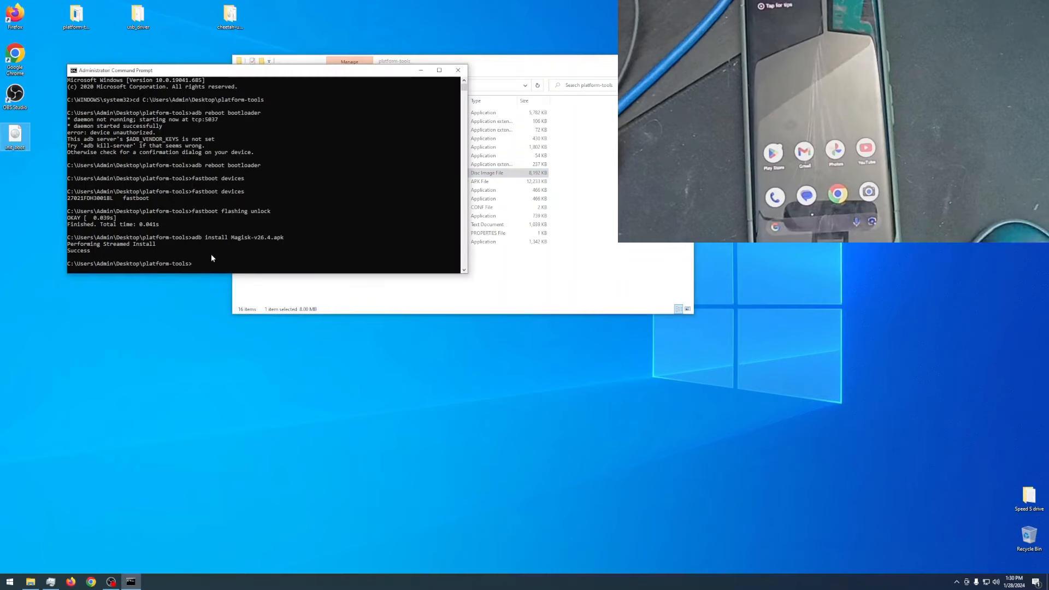
Step: Run adb devices, adb reboot bootloader and fastboot devices to reach the bootloader
type("adb devices")
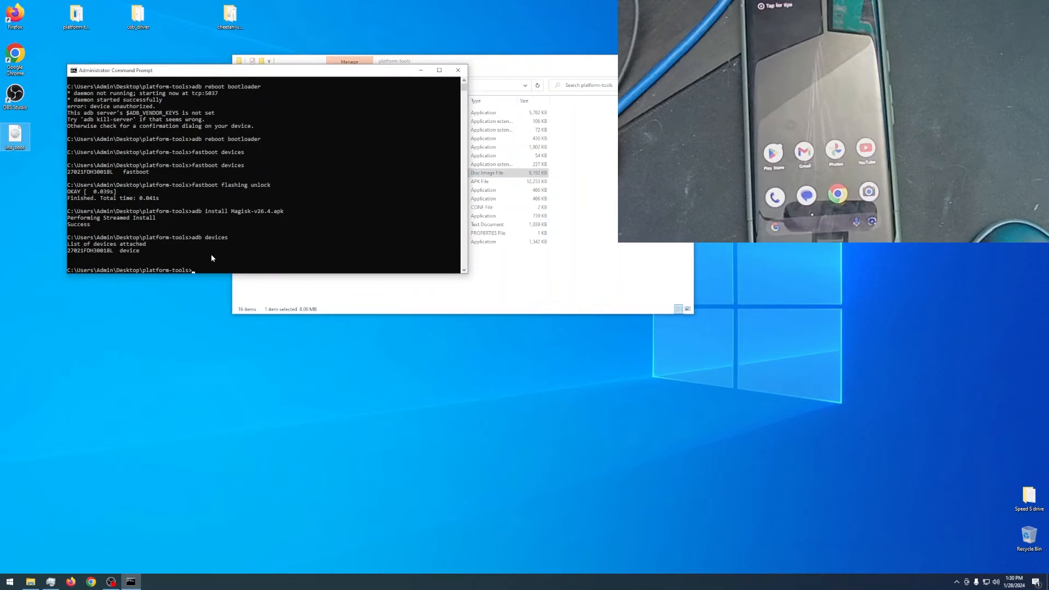
type("adb")
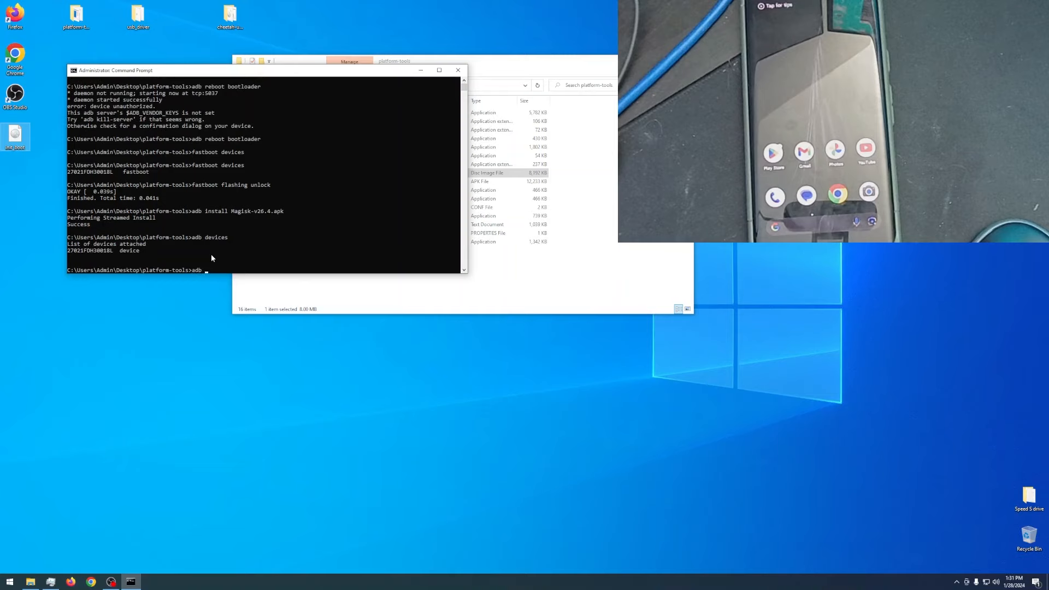
type("reboot bool")
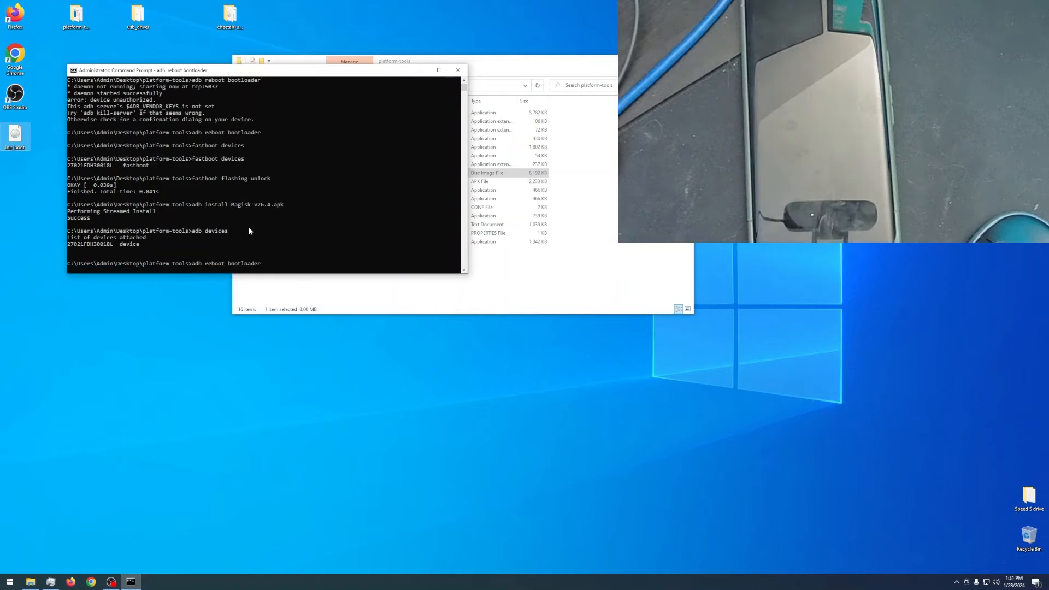
type("fastboo")
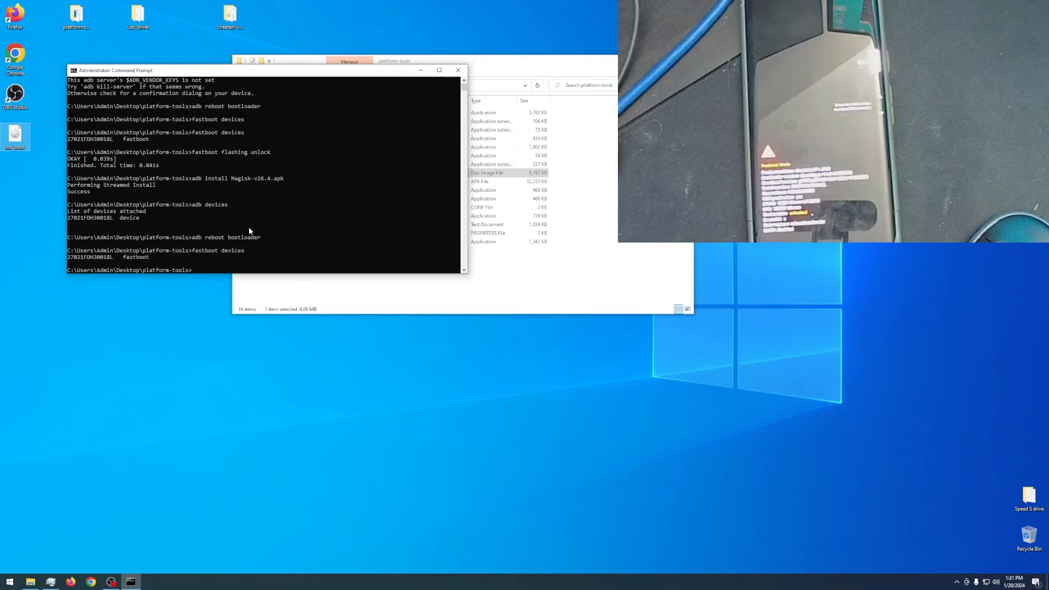
type("fastboo")
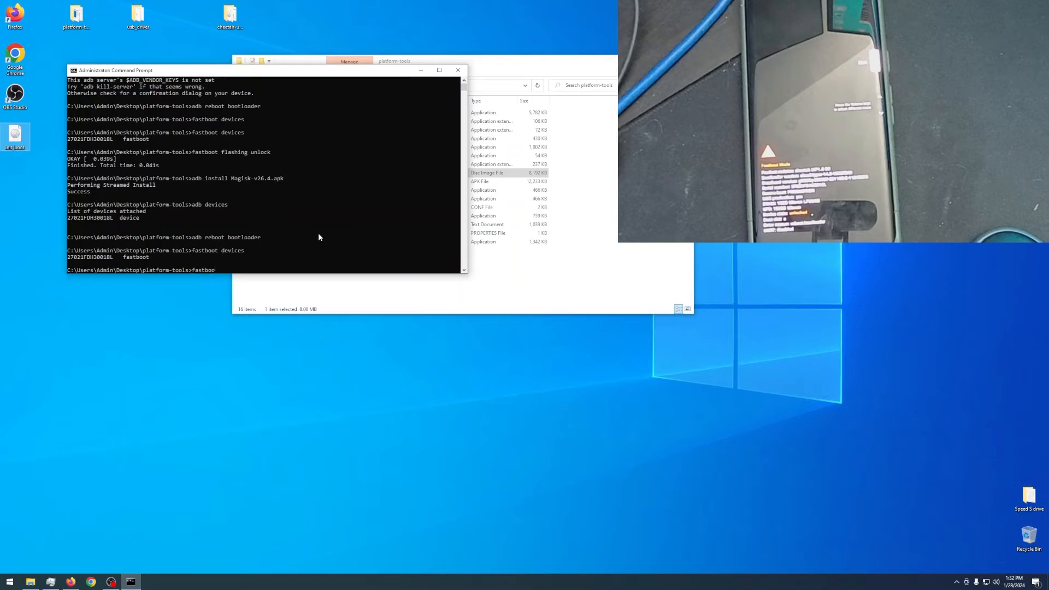
Step: Flash init_boot.img to the boot partition with fastboot flash boot, finishing OKAY
type("flash boo")
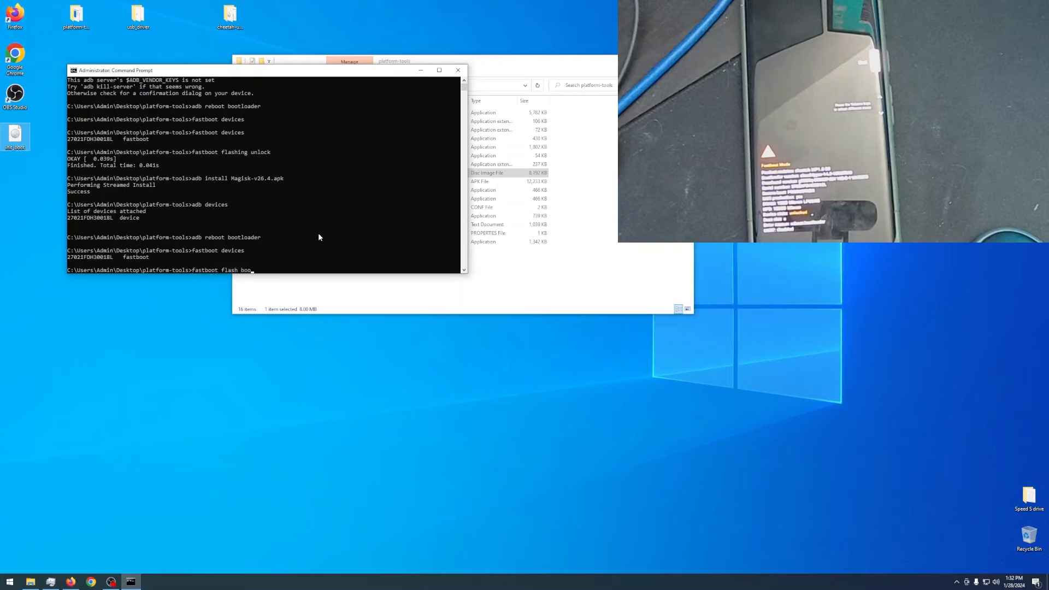
left_click(428, 61)
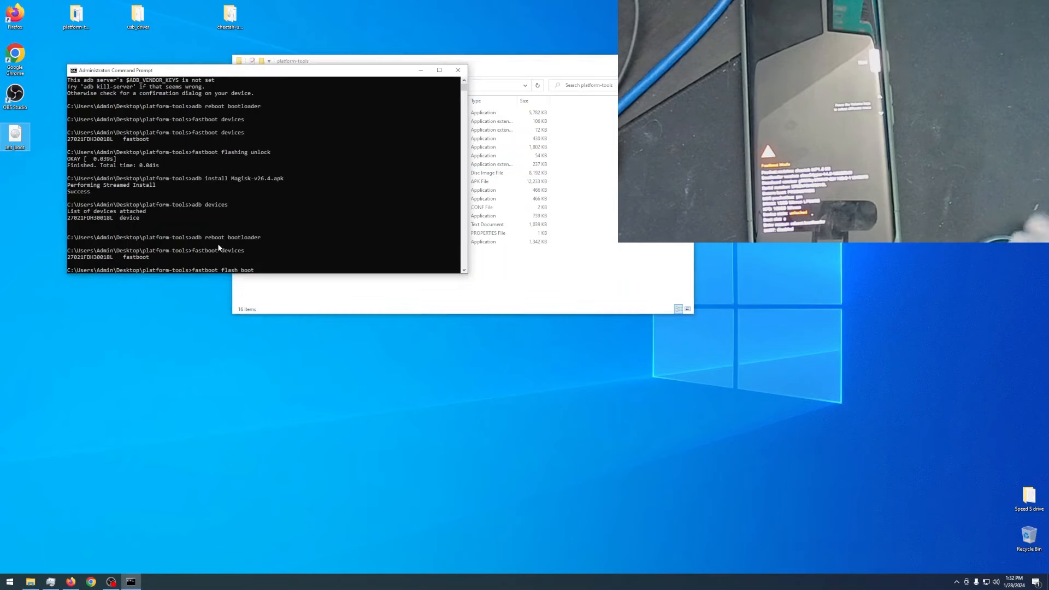
type("init_boot.img")
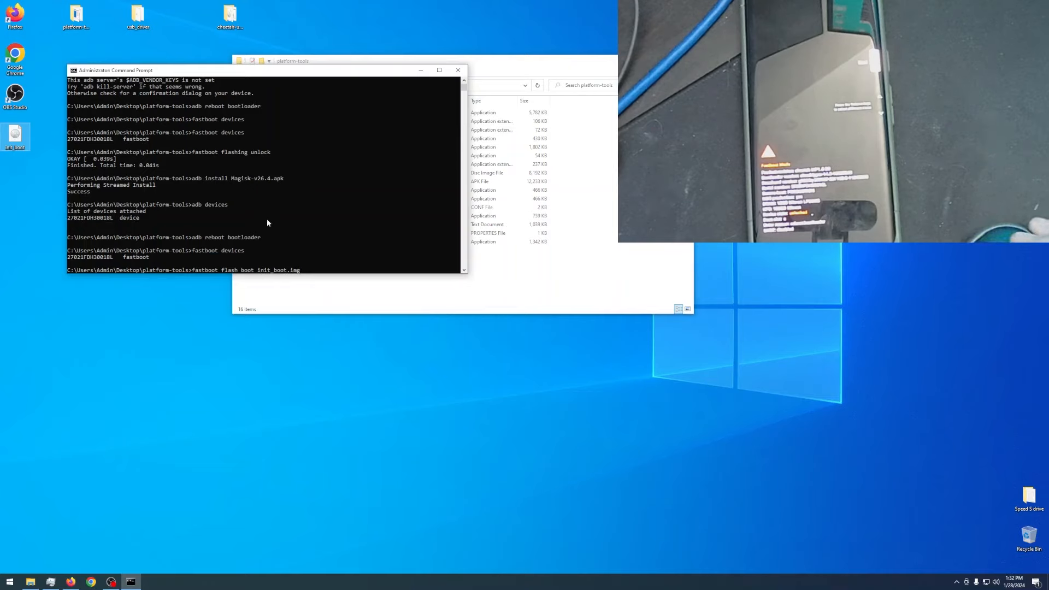
key("Return")
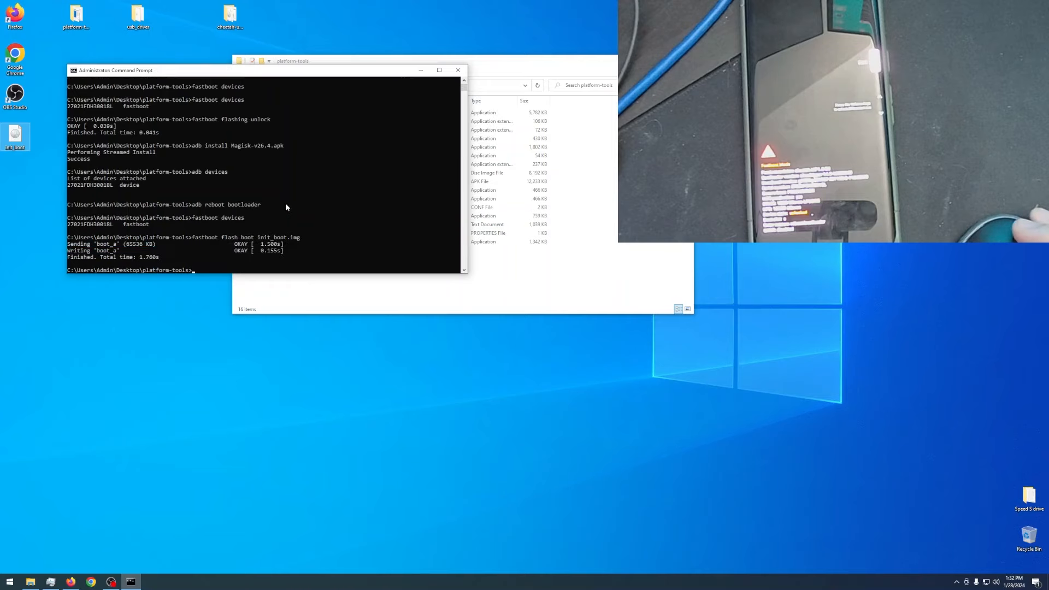
type("fsatboot")
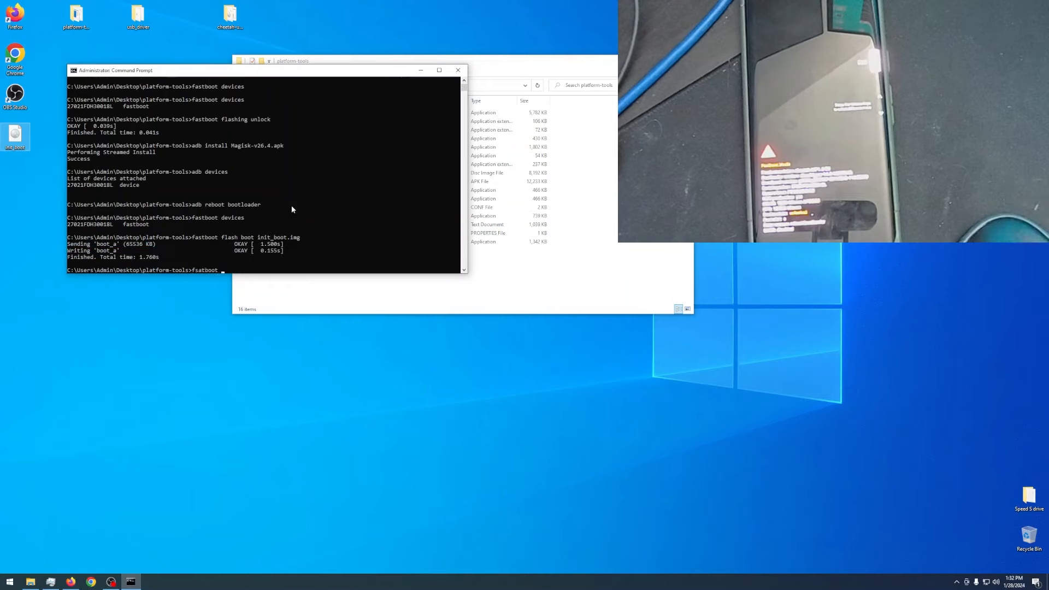